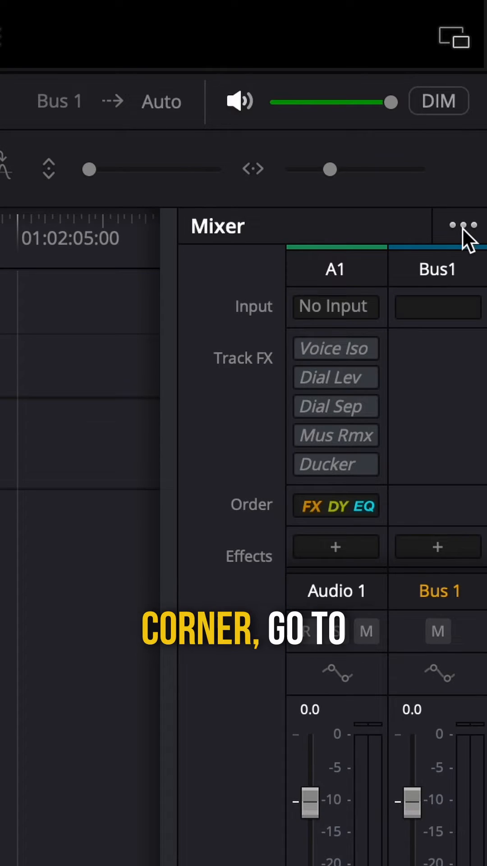
Step: Show the mixer's Track FX display options so Music Remixer is listed as checked
click(461, 224)
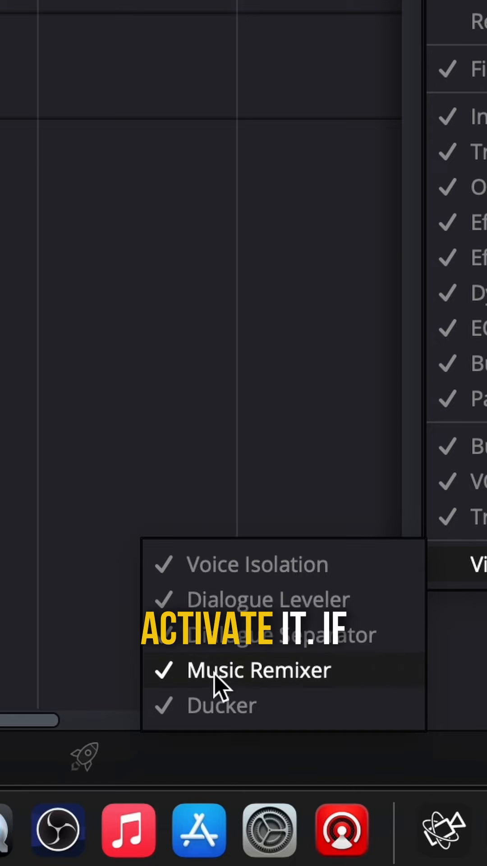
Step: Mute the Voice stem in Audio 1's Music Remixer to leave an instrumental
click(257, 669)
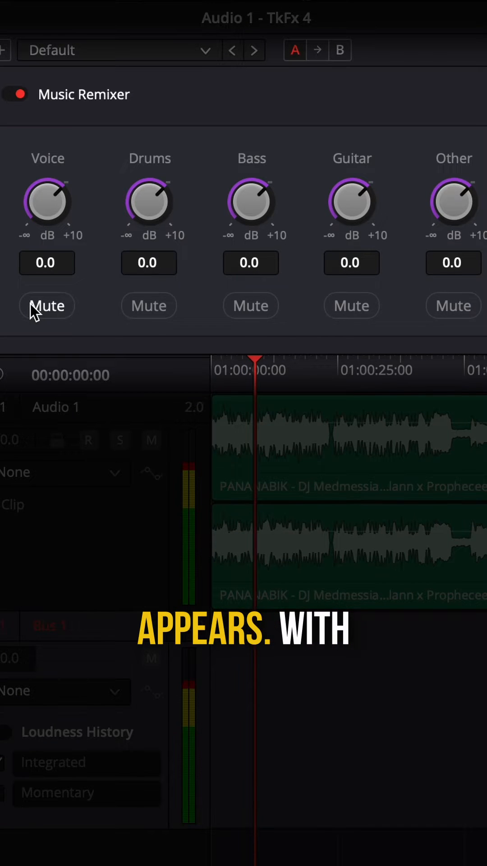
click(46, 306)
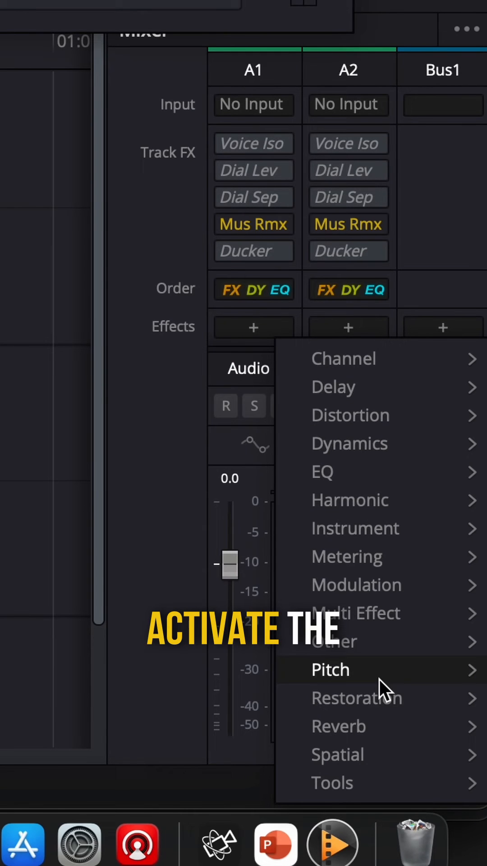
Step: Add a Pitch effect to Audio 2 and lower it to -7 semitones
click(330, 669)
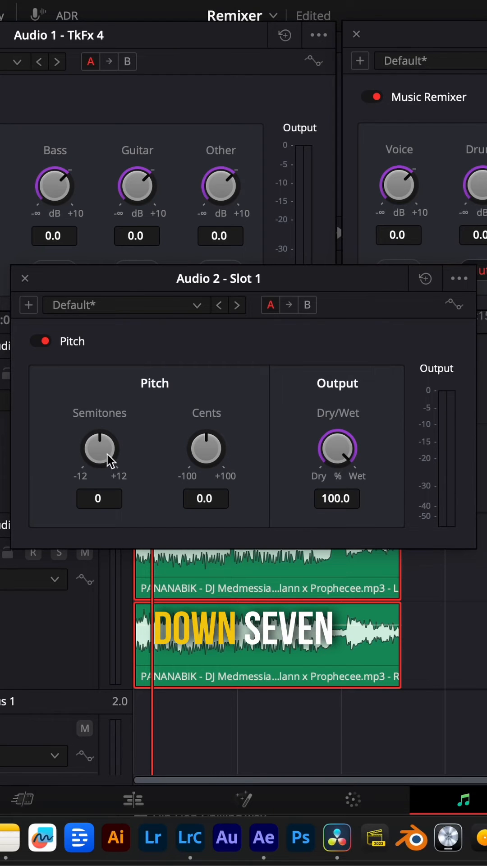
drag(100, 448, 99, 486)
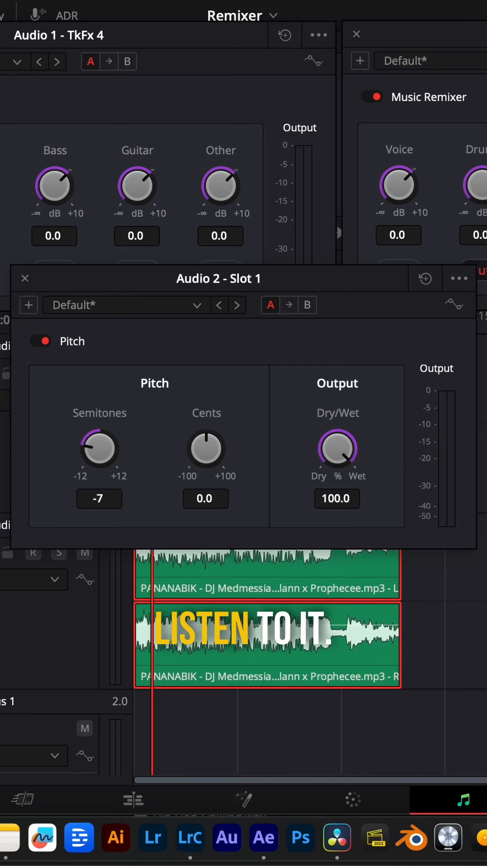
click(24, 278)
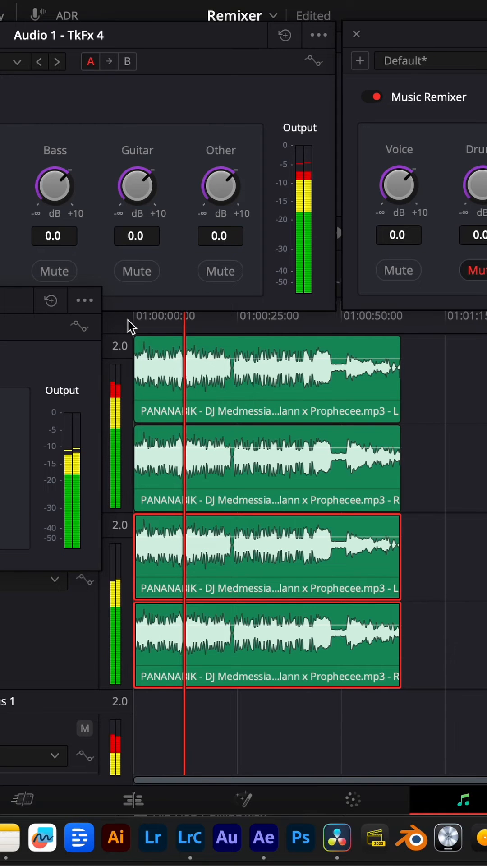